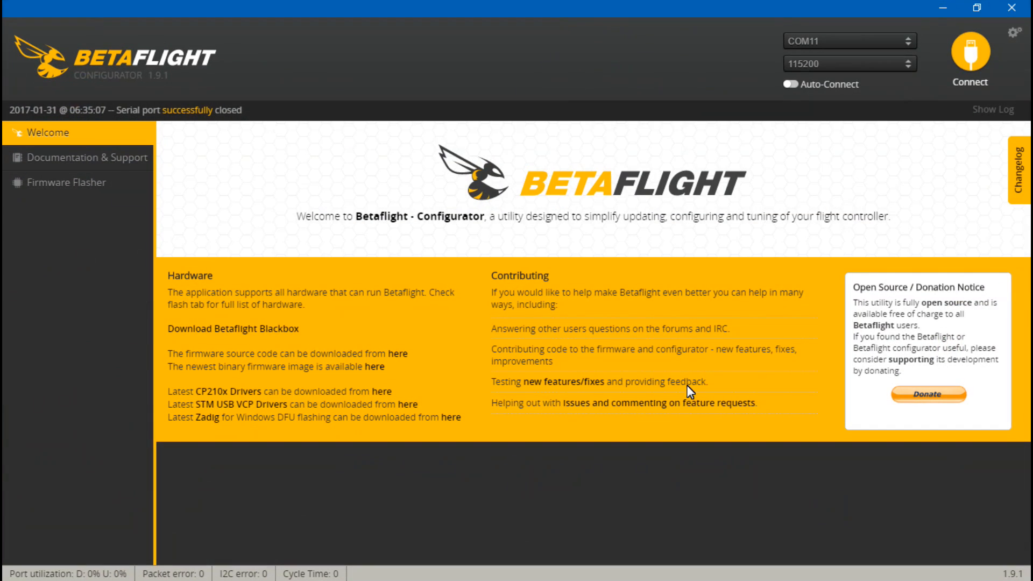
Connect to the flight controller, confirm Receiver mode is PPM RX input, then view live channel bars
{"action": "left_click", "coordinate": [971, 50]}
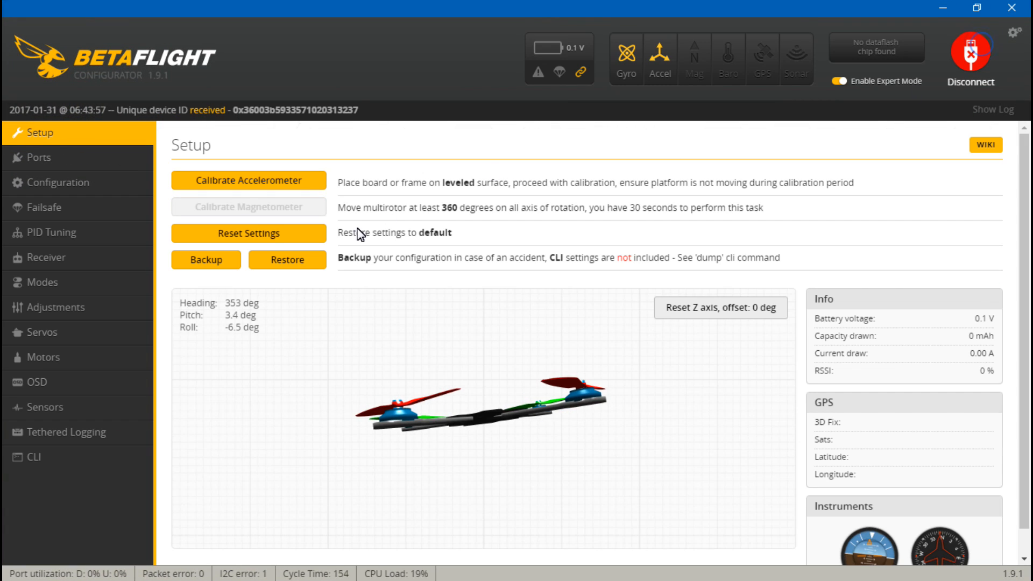
{"action": "left_click", "coordinate": [56, 182]}
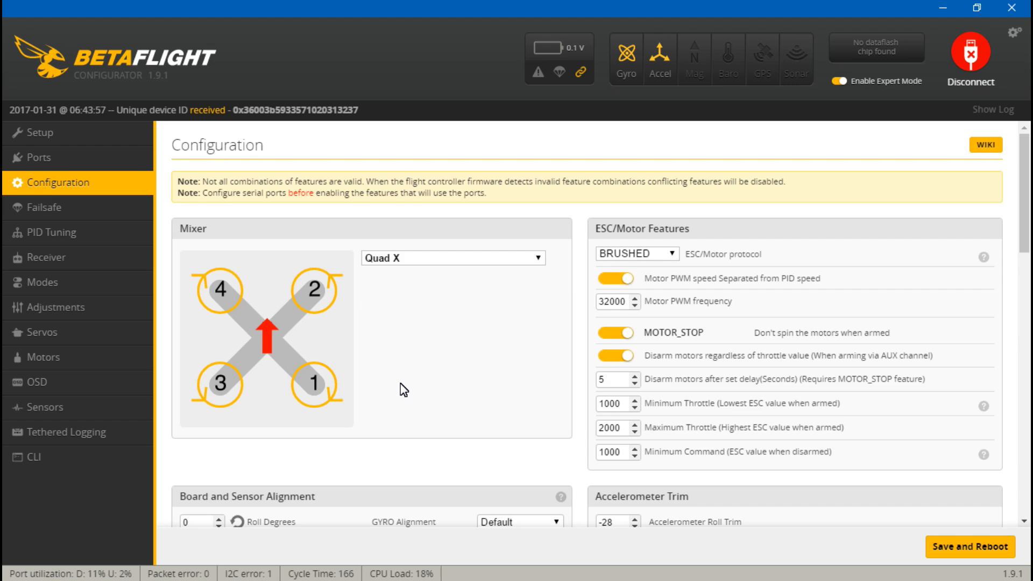
{"action": "scroll", "scroll_direction": "down", "scroll_amount": 3}
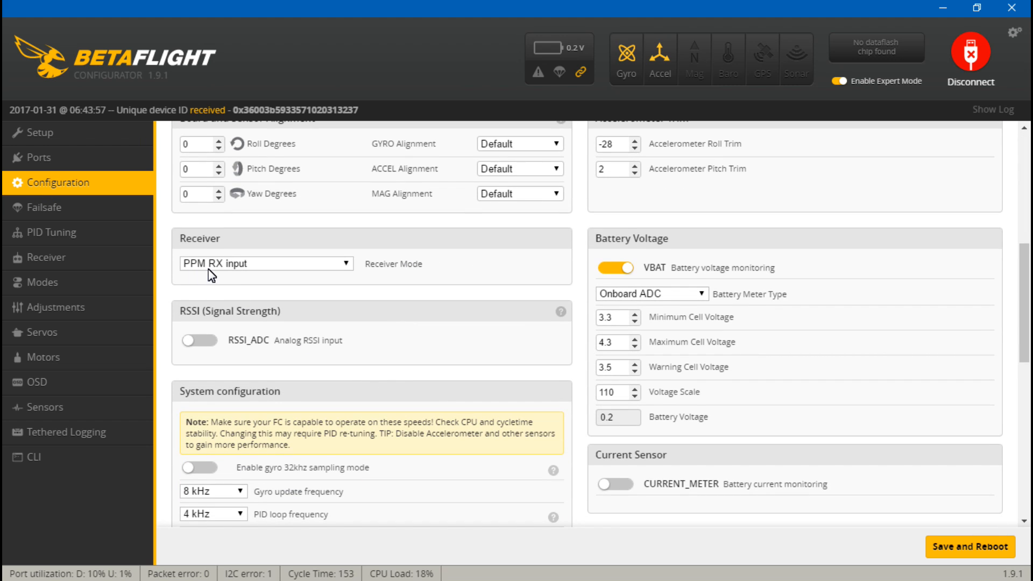
{"action": "mouse_move", "coordinate": [161, 285]}
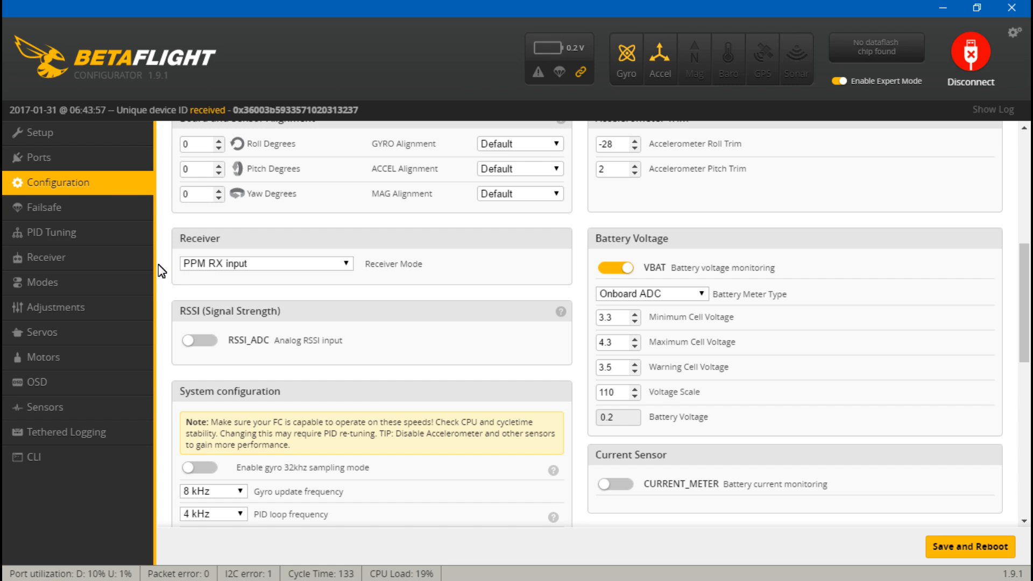
{"action": "left_click", "coordinate": [45, 257]}
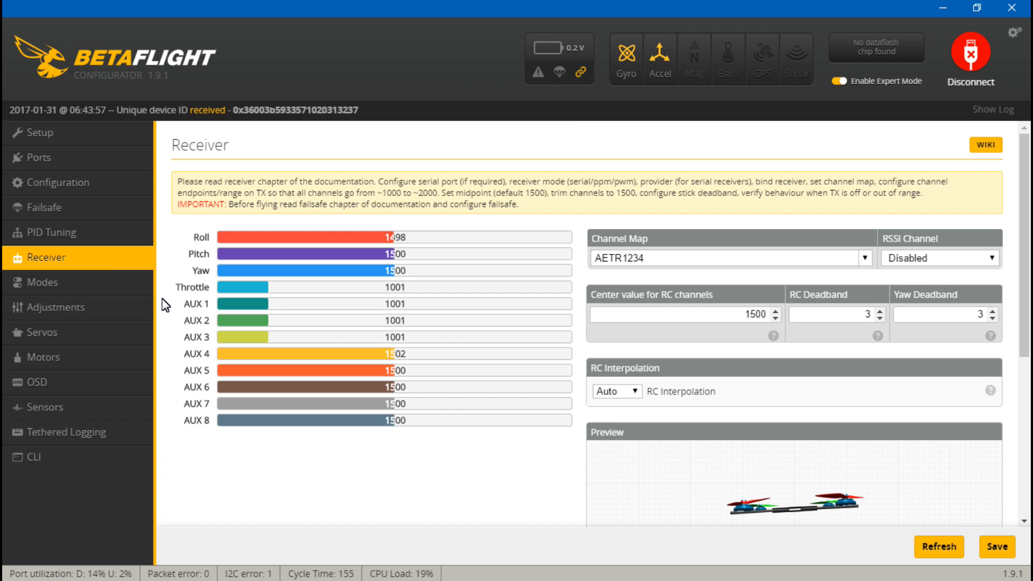